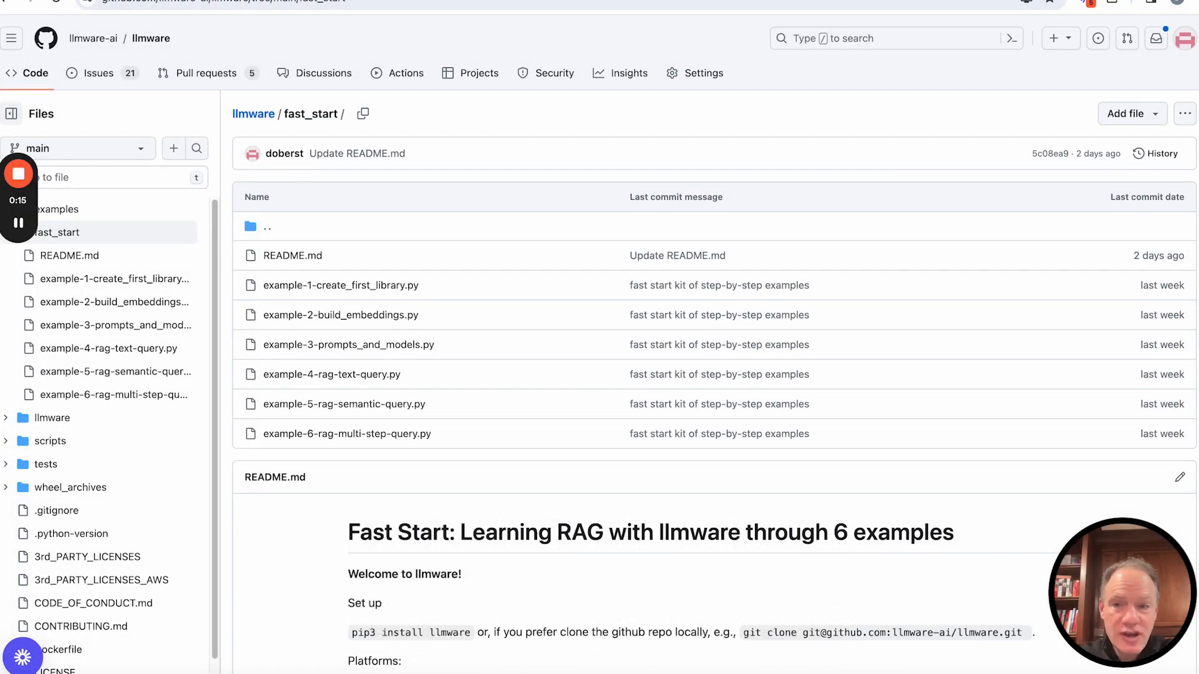
Step: Review the prompt_with_source code in the example-4 text query script, selecting portions of it
{"action": "scroll", "scroll_direction": "down", "scroll_amount": 3}
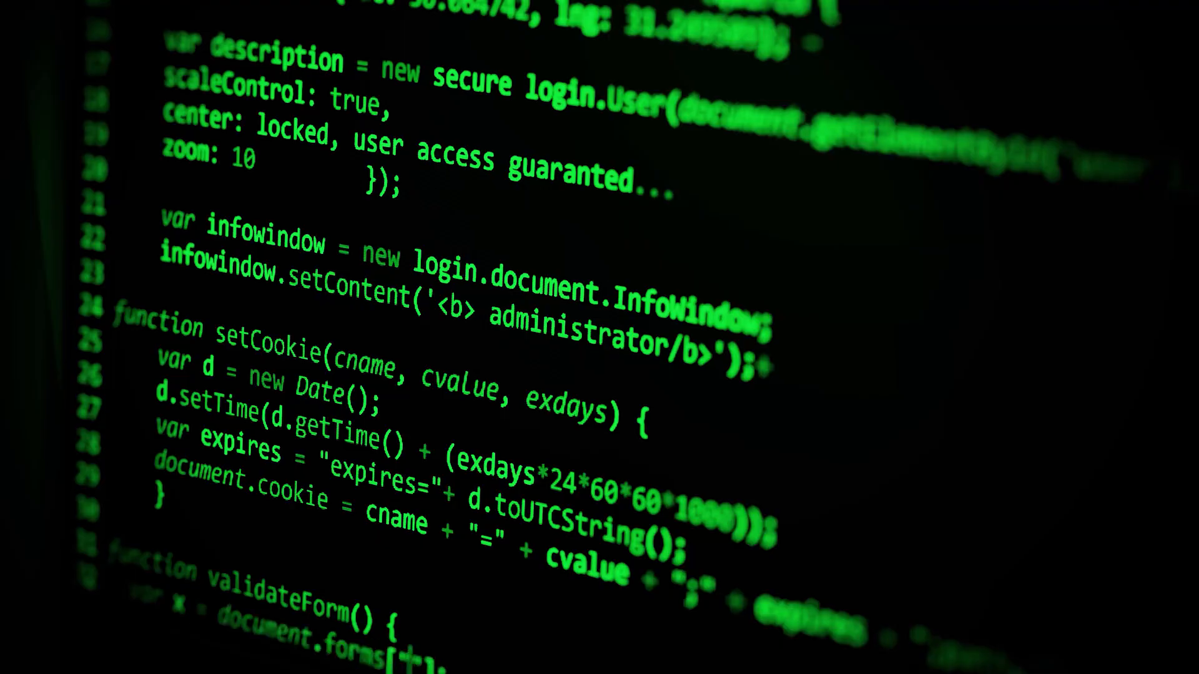
{"action": "scroll", "scroll_direction": "down", "scroll_amount": 3}
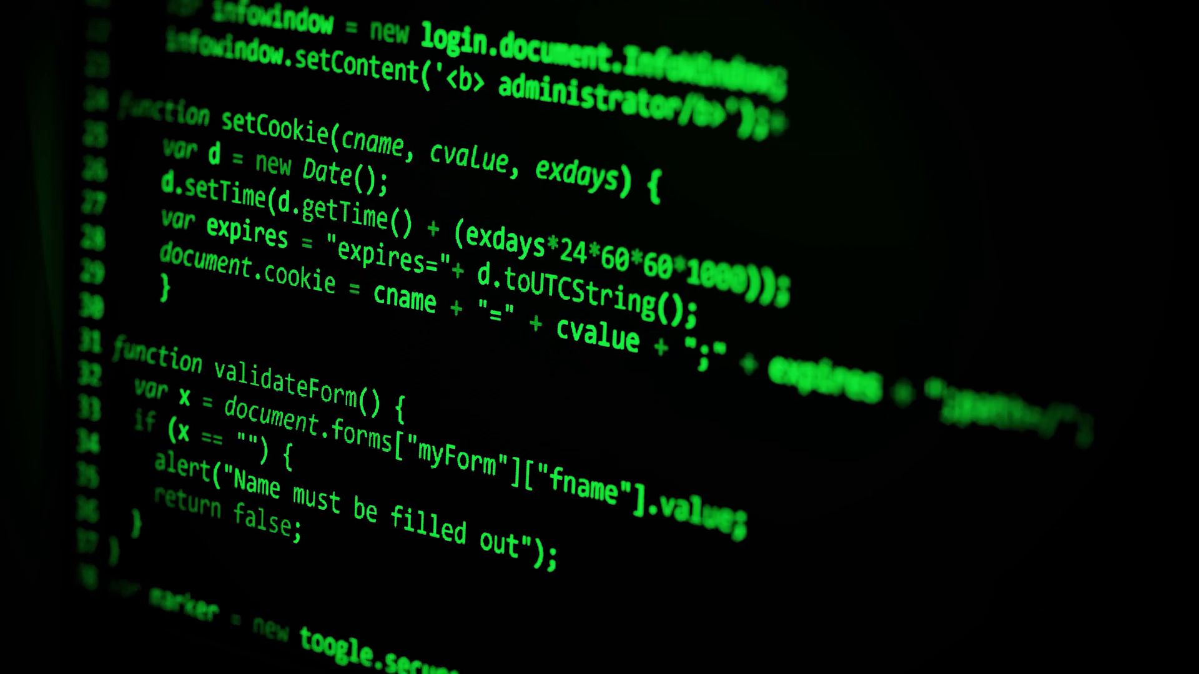
{"action": "scroll", "scroll_direction": "down", "scroll_amount": 3}
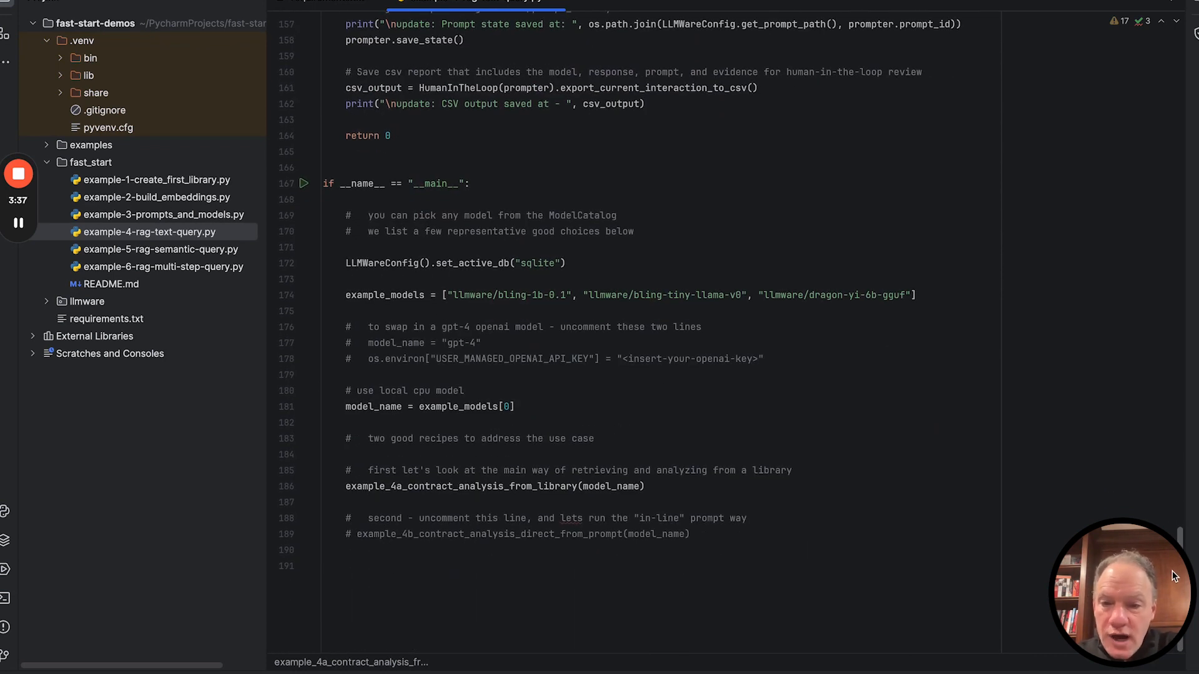
{"action": "left_click_drag", "start_coordinate": [348, 215], "coordinate": [633, 232]}
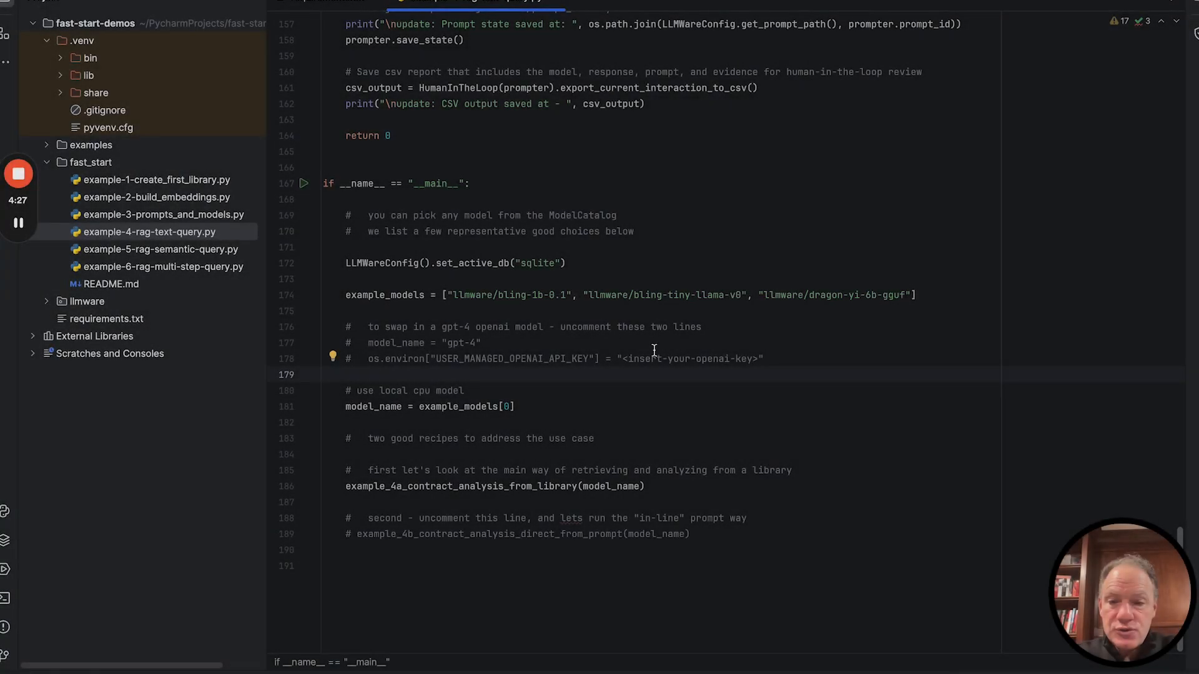
{"action": "double_click", "coordinate": [688, 358]}
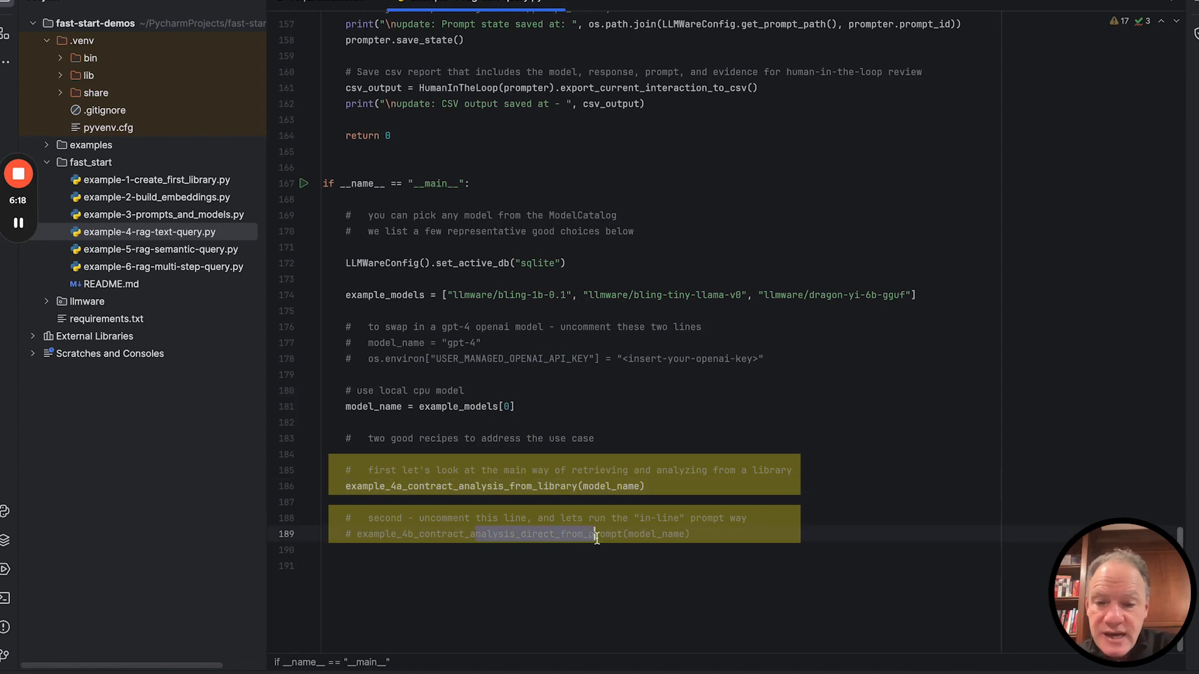
{"action": "left_click", "coordinate": [662, 565]}
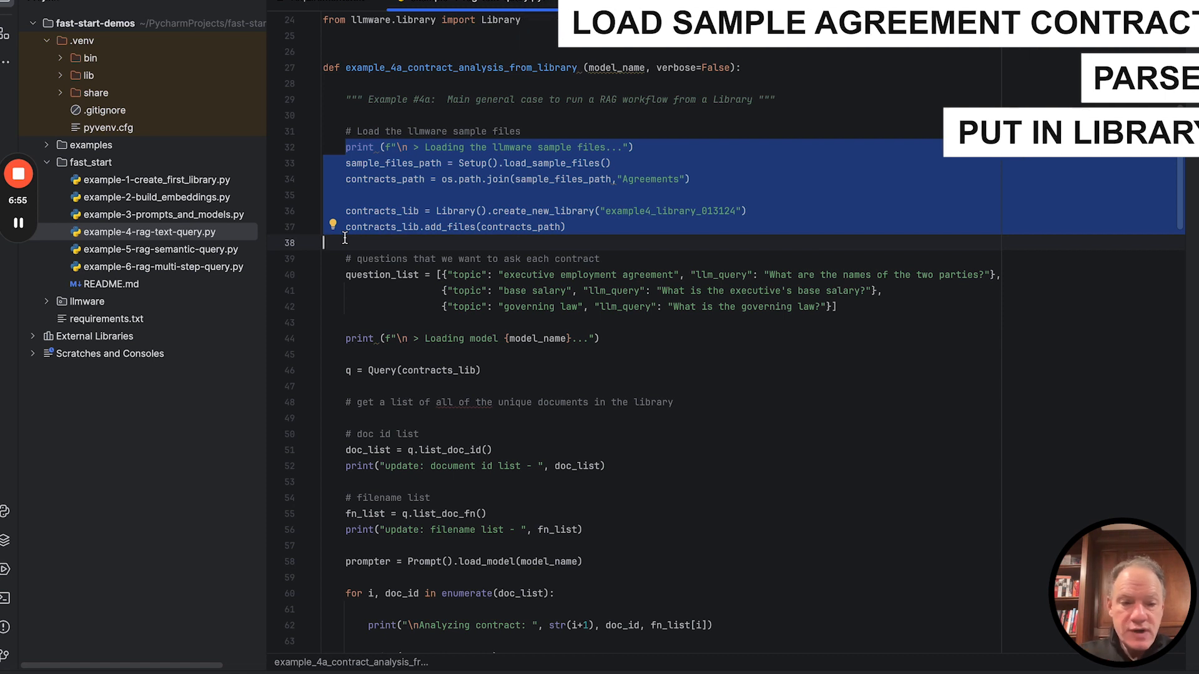
{"action": "left_click", "coordinate": [372, 322]}
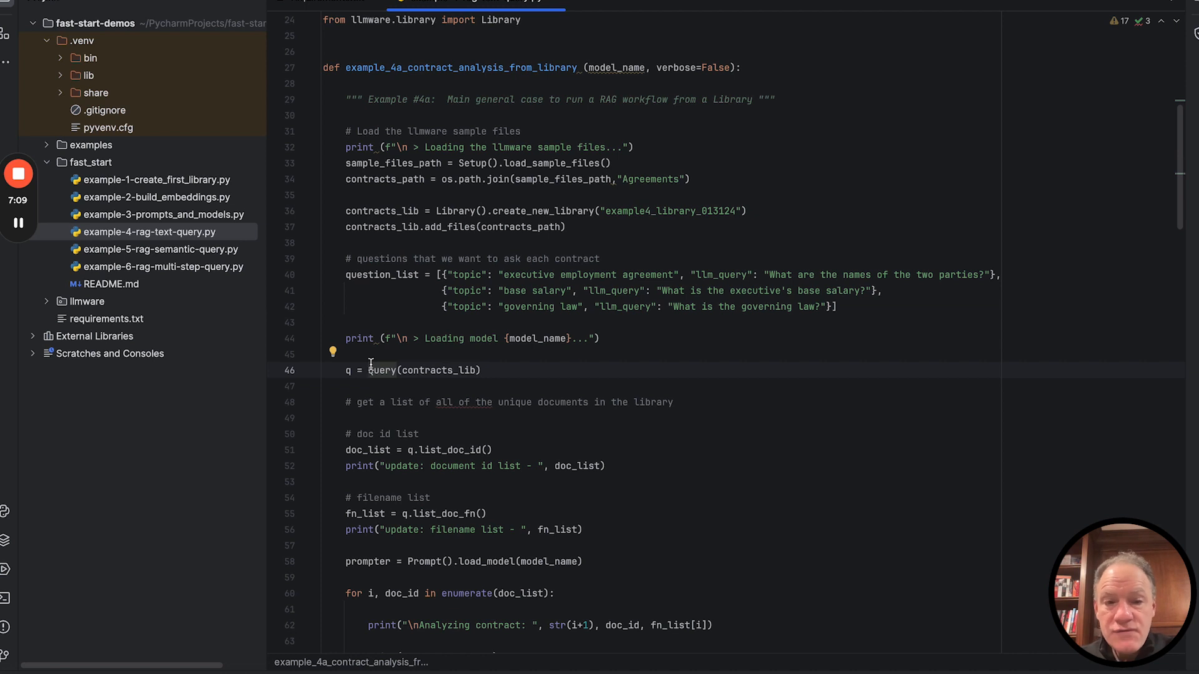
{"action": "double_click", "coordinate": [877, 275]}
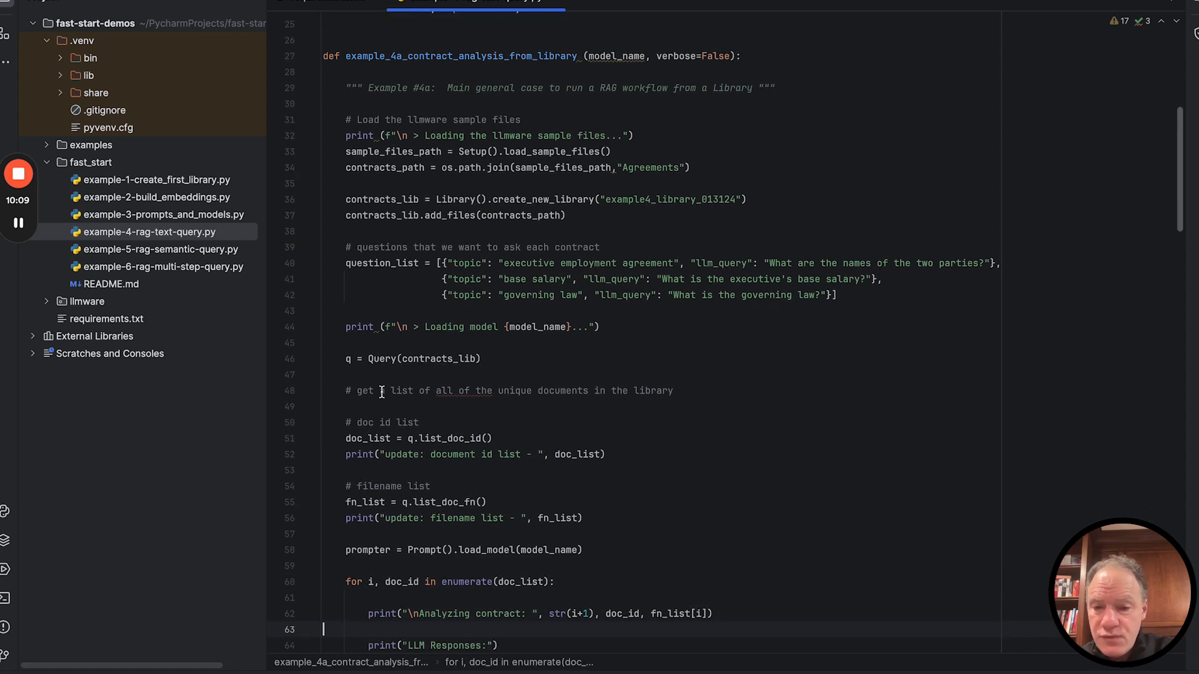
Step: Finish reviewing the contract analysis code and bring up PyCharm's Run menu options
{"action": "scroll", "scroll_direction": "down", "scroll_amount": 3}
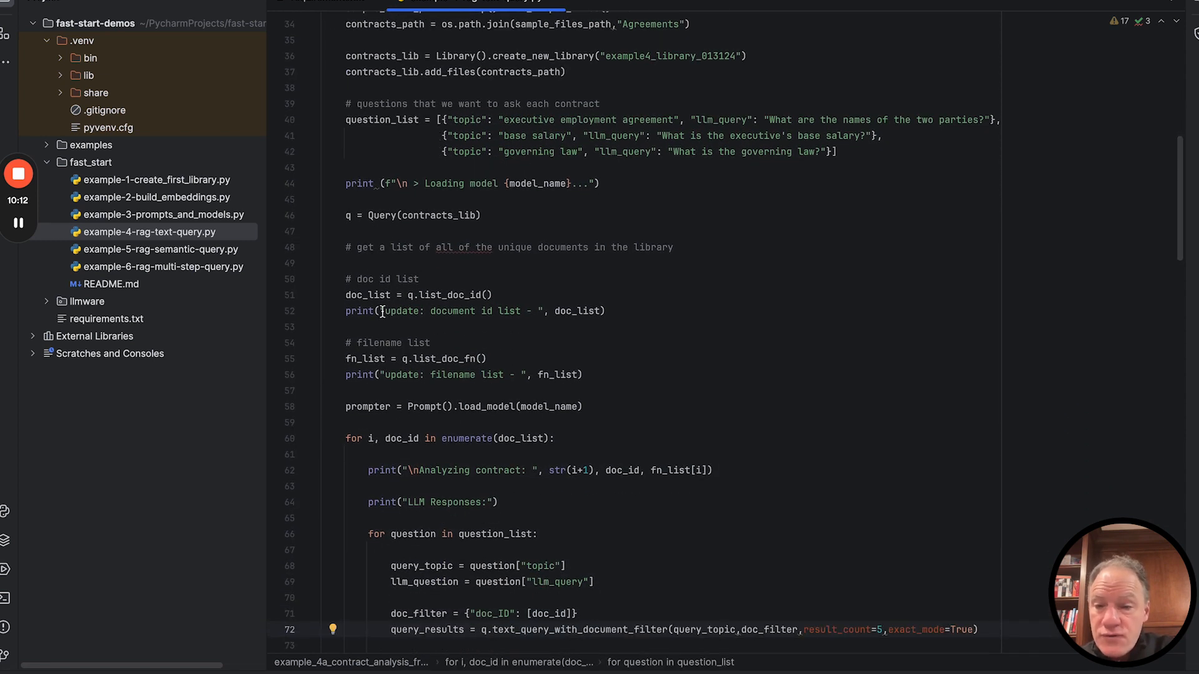
{"action": "left_click_drag", "start_coordinate": [346, 279], "coordinate": [605, 311]}
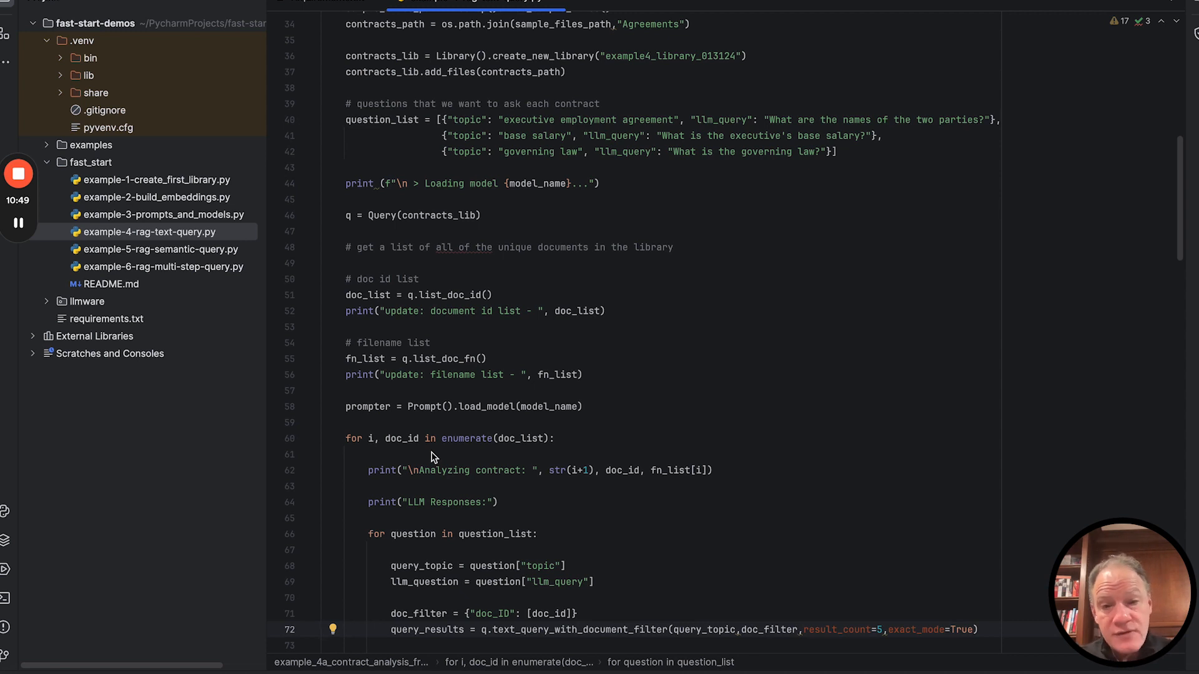
{"action": "left_click", "coordinate": [333, 406]}
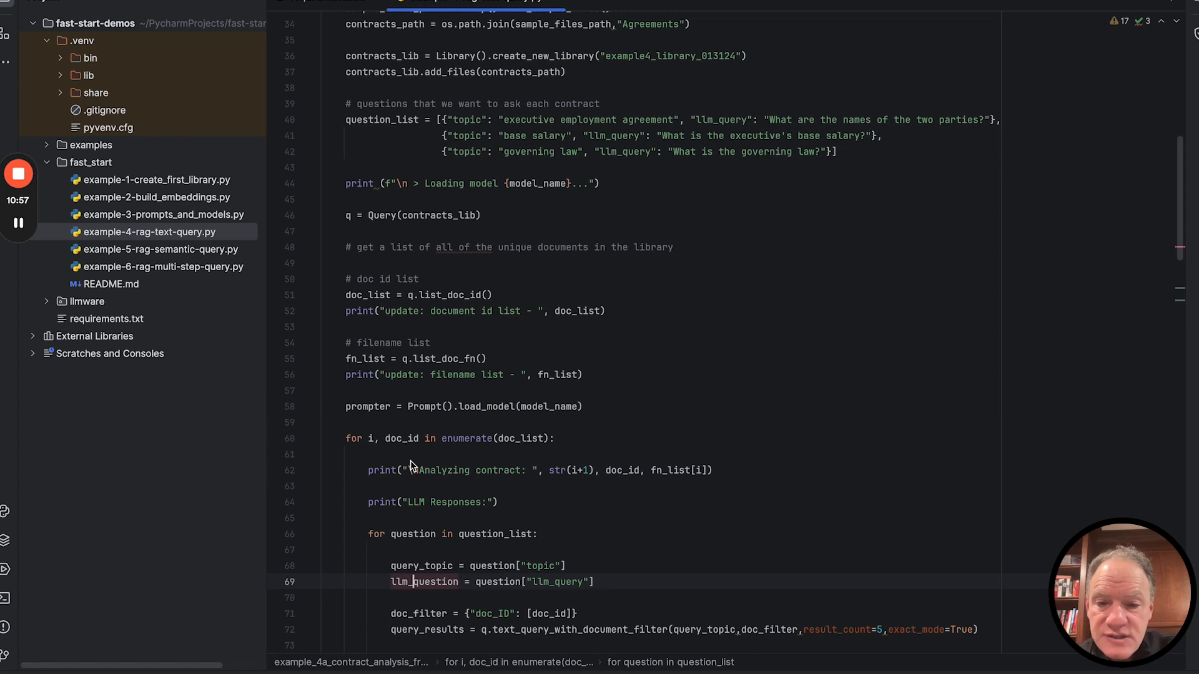
{"action": "scroll", "scroll_direction": "down", "scroll_amount": 3}
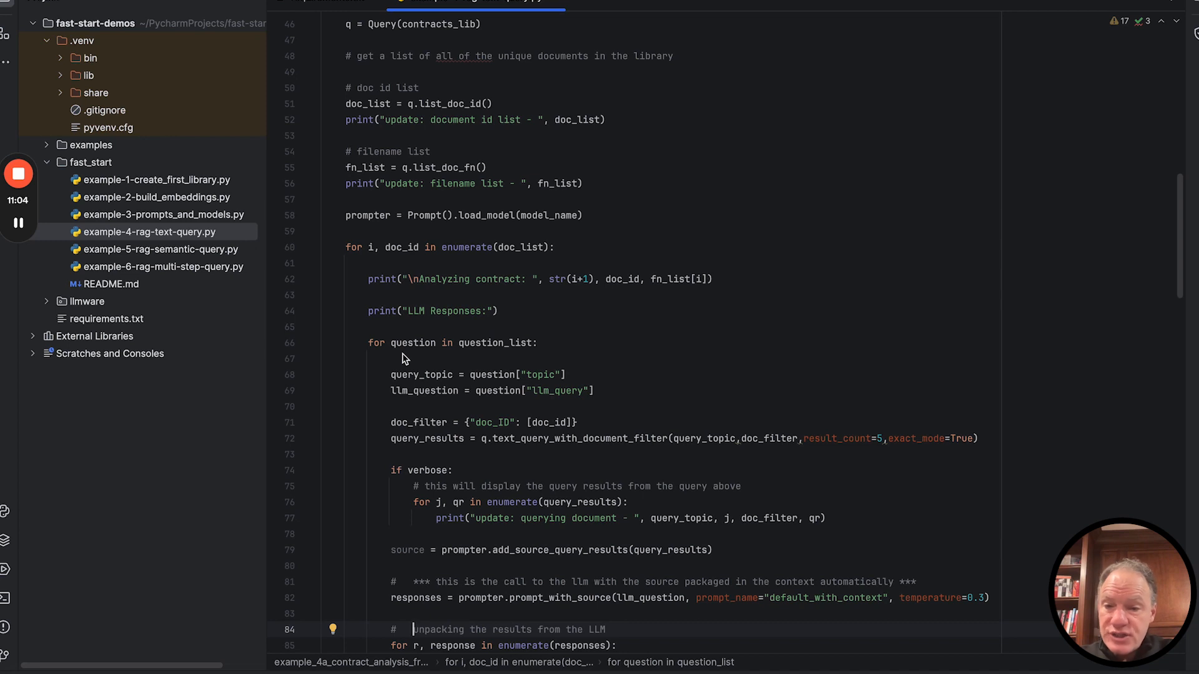
{"action": "mouse_move", "coordinate": [502, 390]}
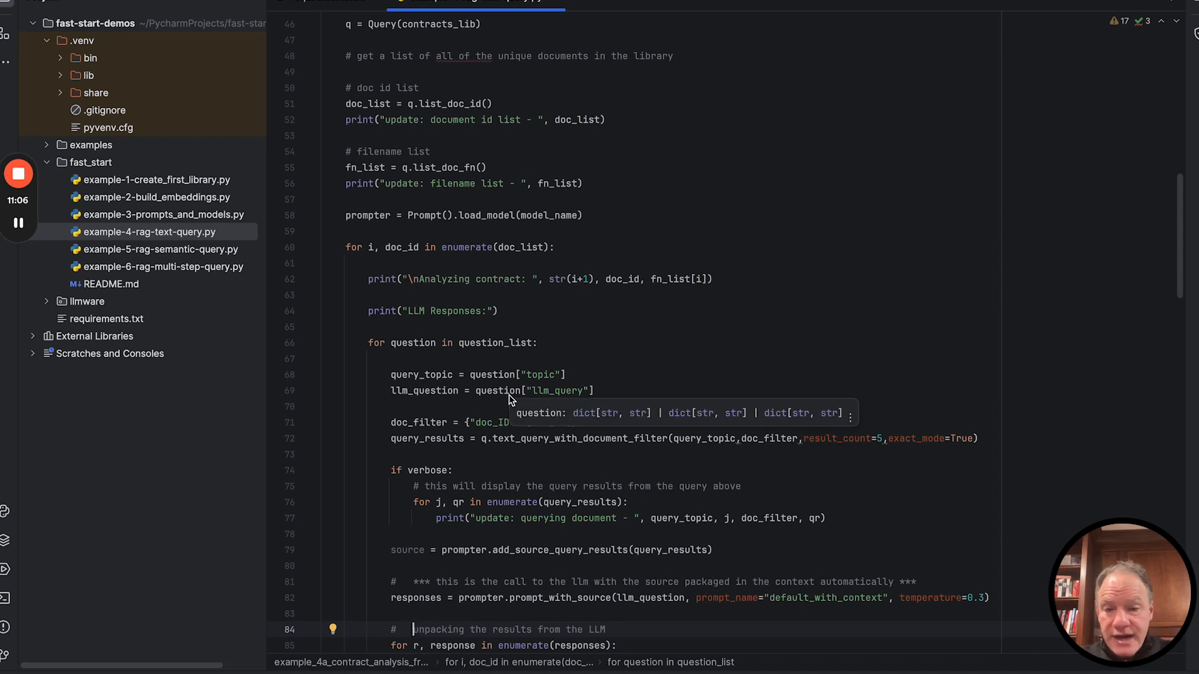
{"action": "double_click", "coordinate": [427, 438]}
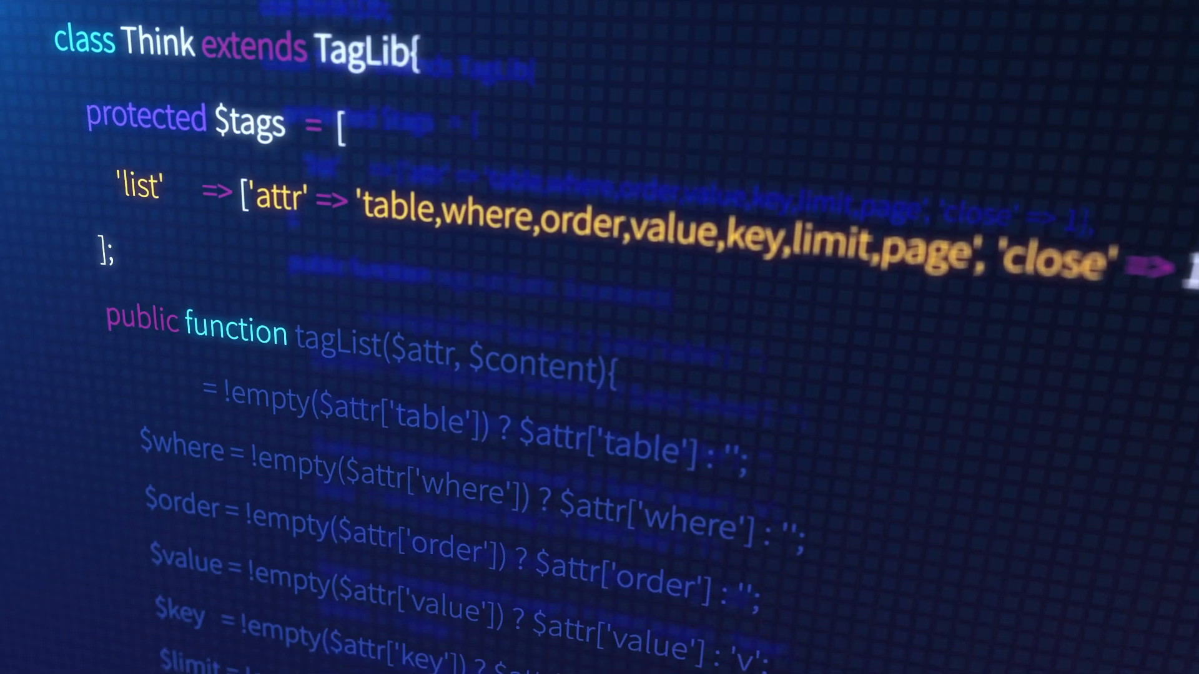
{"action": "scroll", "scroll_direction": "down", "scroll_amount": 3}
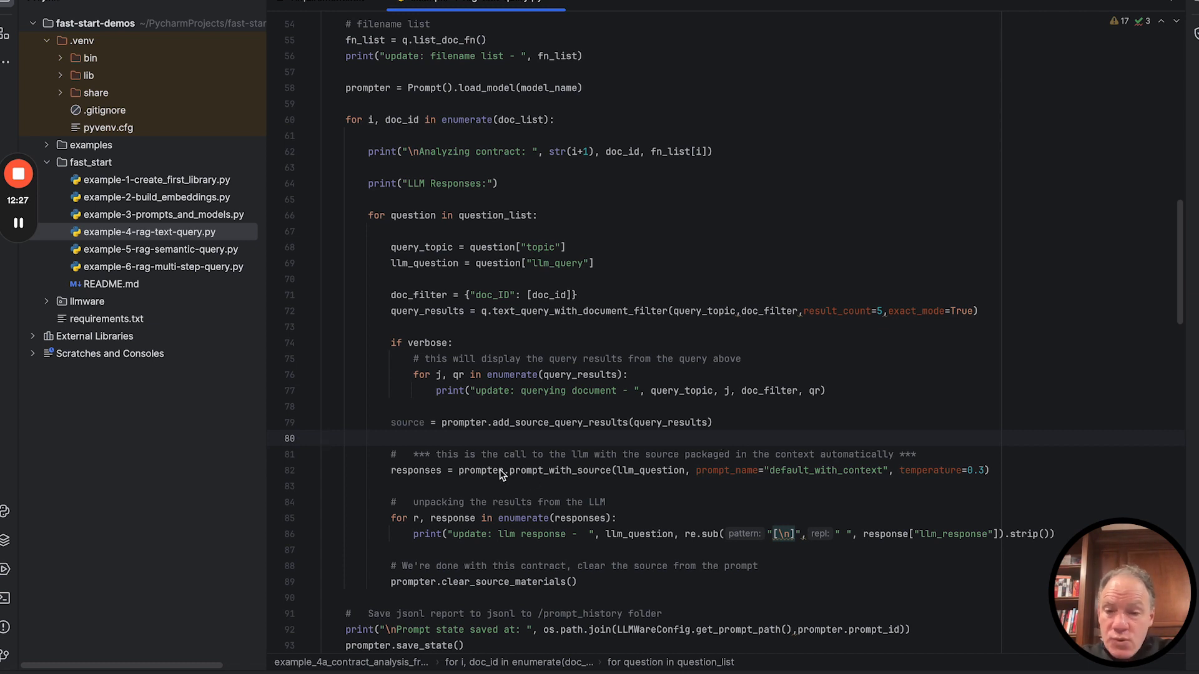
{"action": "double_click", "coordinate": [555, 471]}
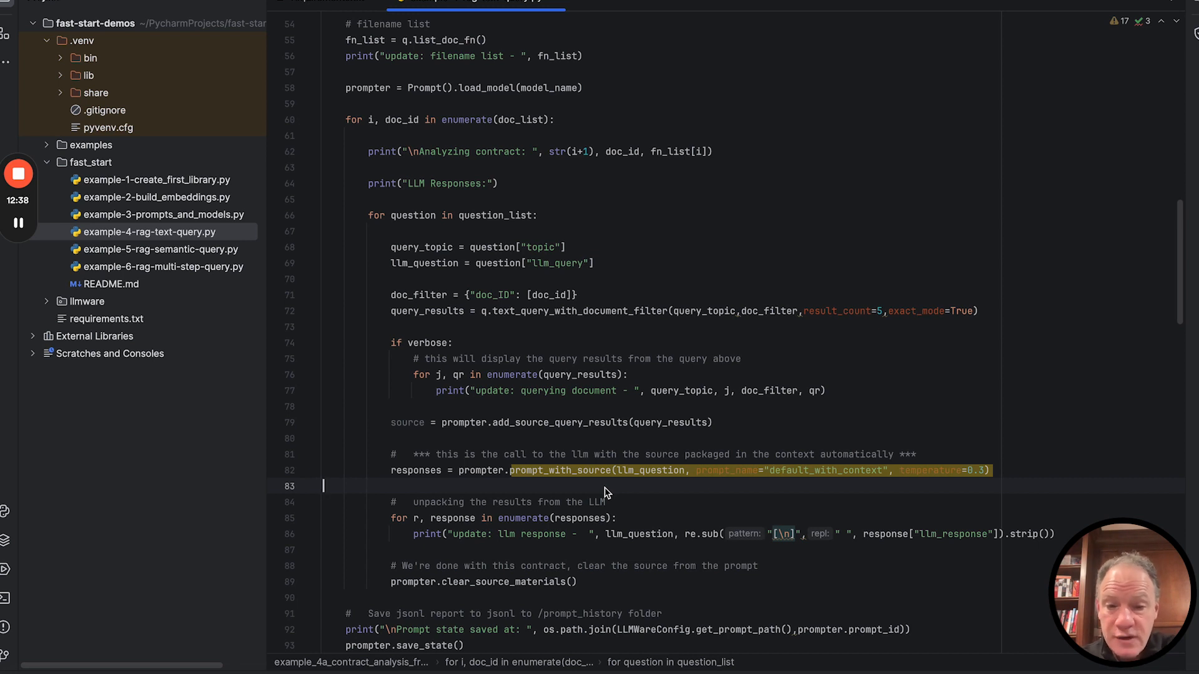
{"action": "mouse_move", "coordinate": [638, 470]}
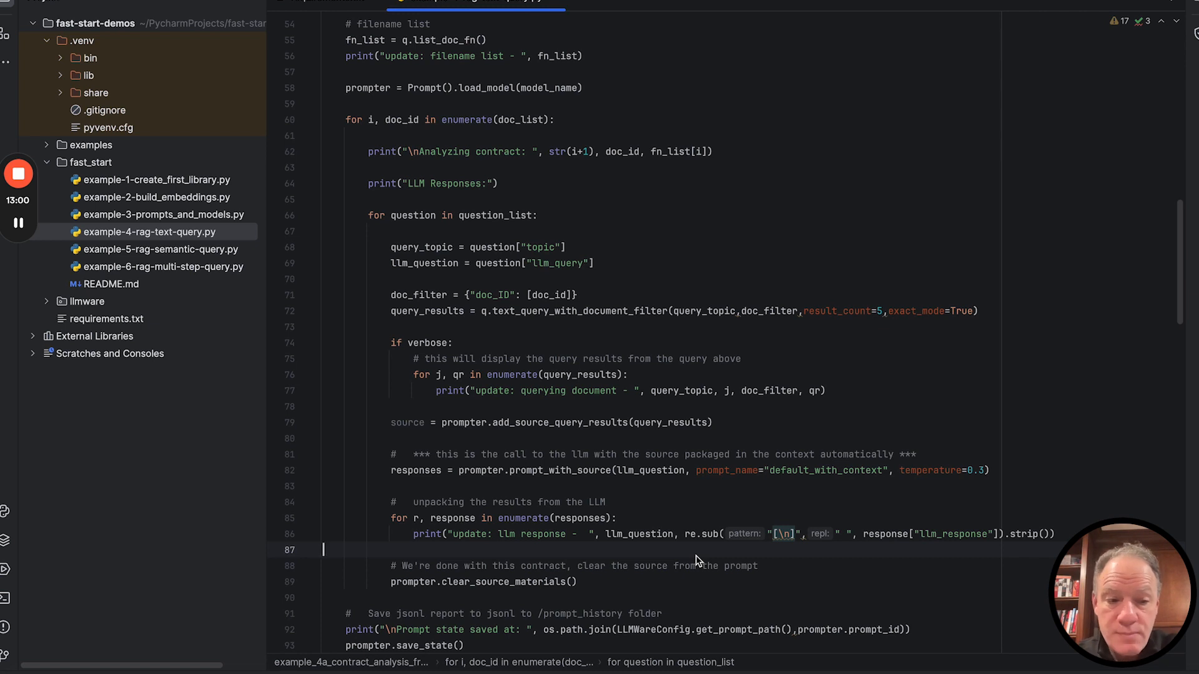
{"action": "left_click", "coordinate": [459, 4]}
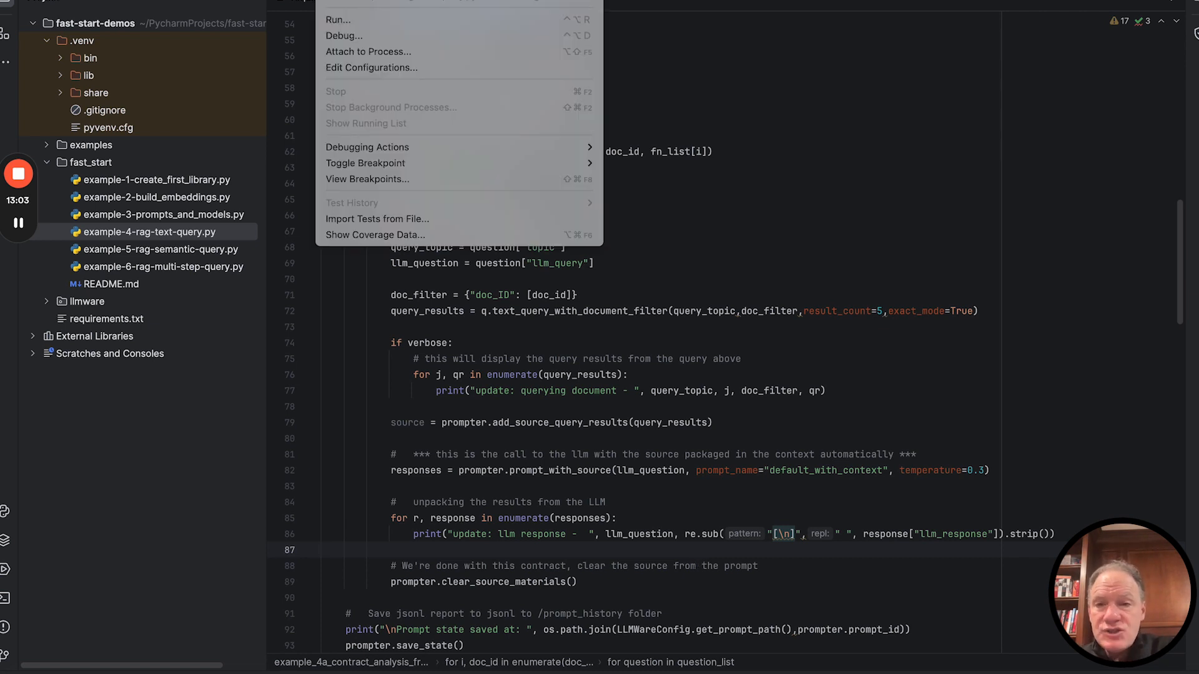
Step: Run example-4-rag-text-query.py and follow example 4a's party, salary and governing-law answers through contract 14
{"action": "left_click", "coordinate": [337, 19]}
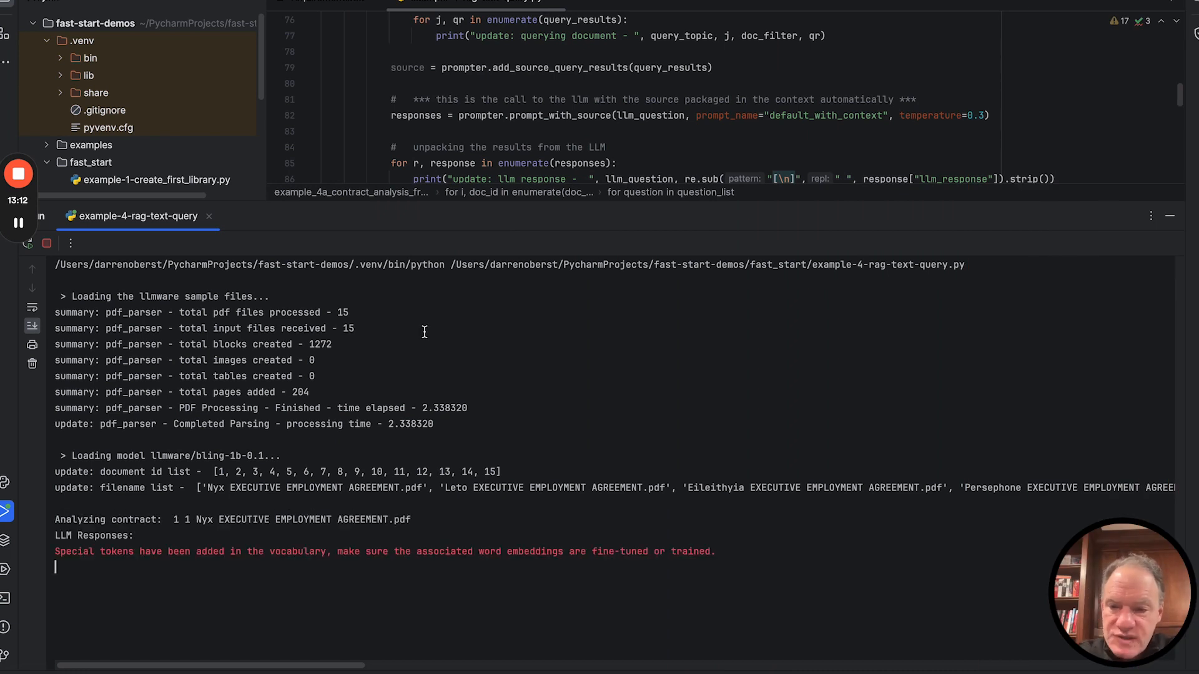
{"action": "mouse_move", "coordinate": [166, 479]}
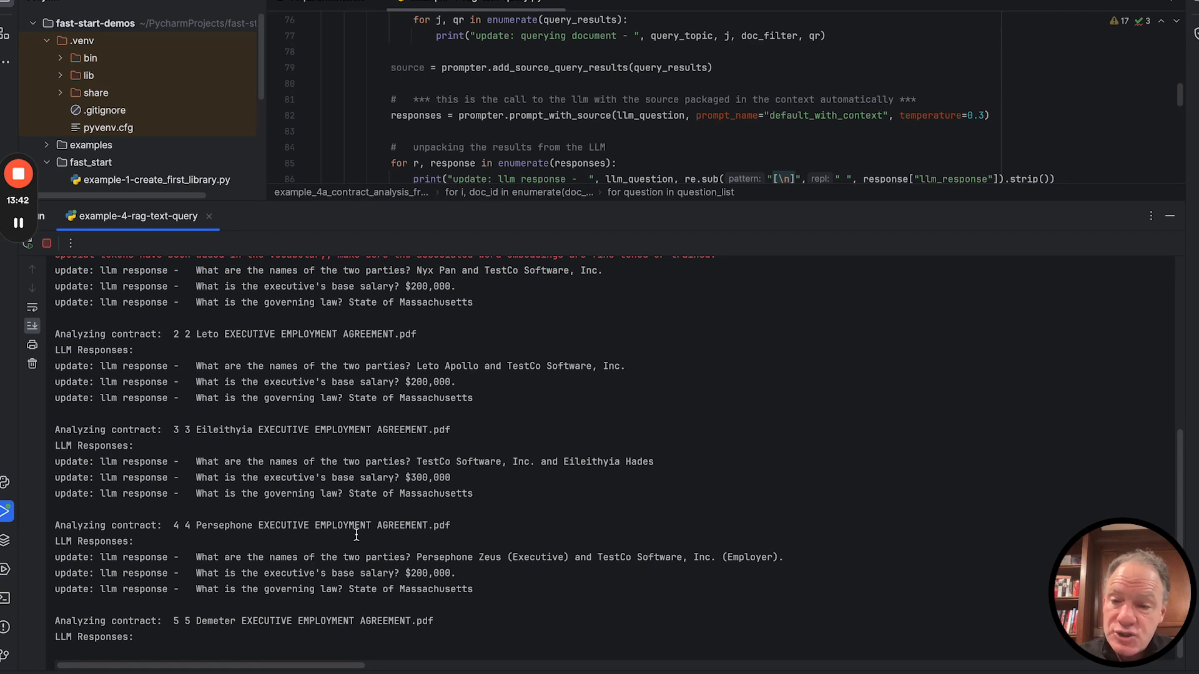
{"action": "scroll", "scroll_direction": "down", "scroll_amount": 3}
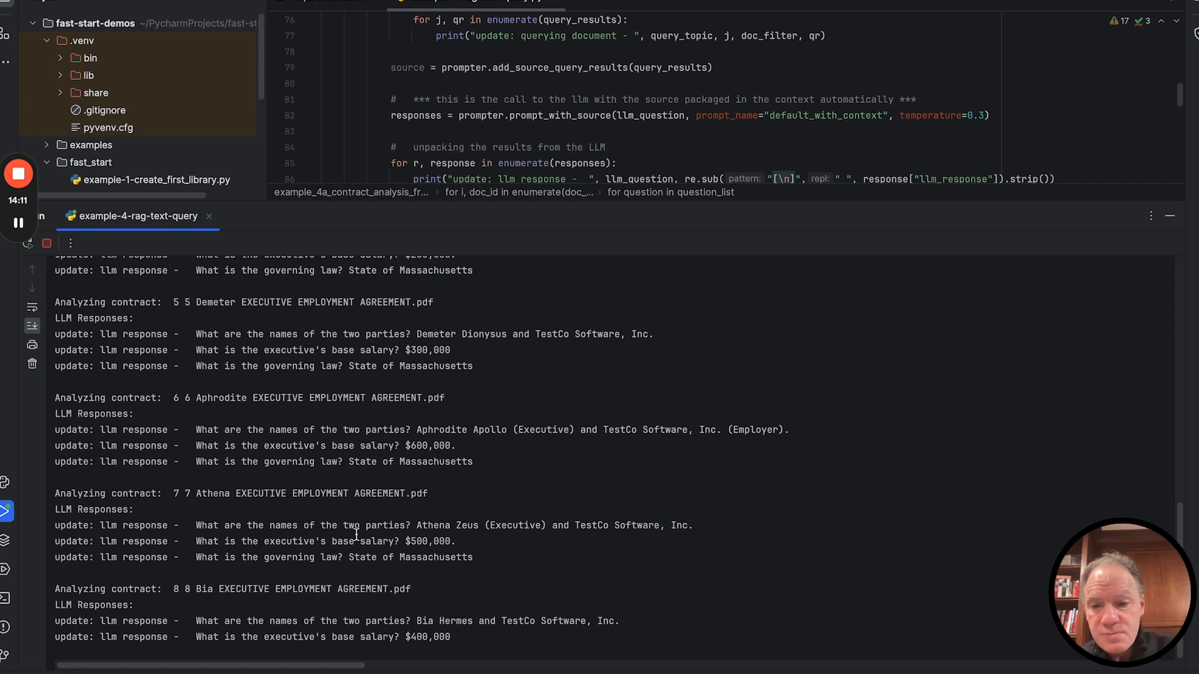
{"action": "scroll", "scroll_direction": "down", "scroll_amount": 3}
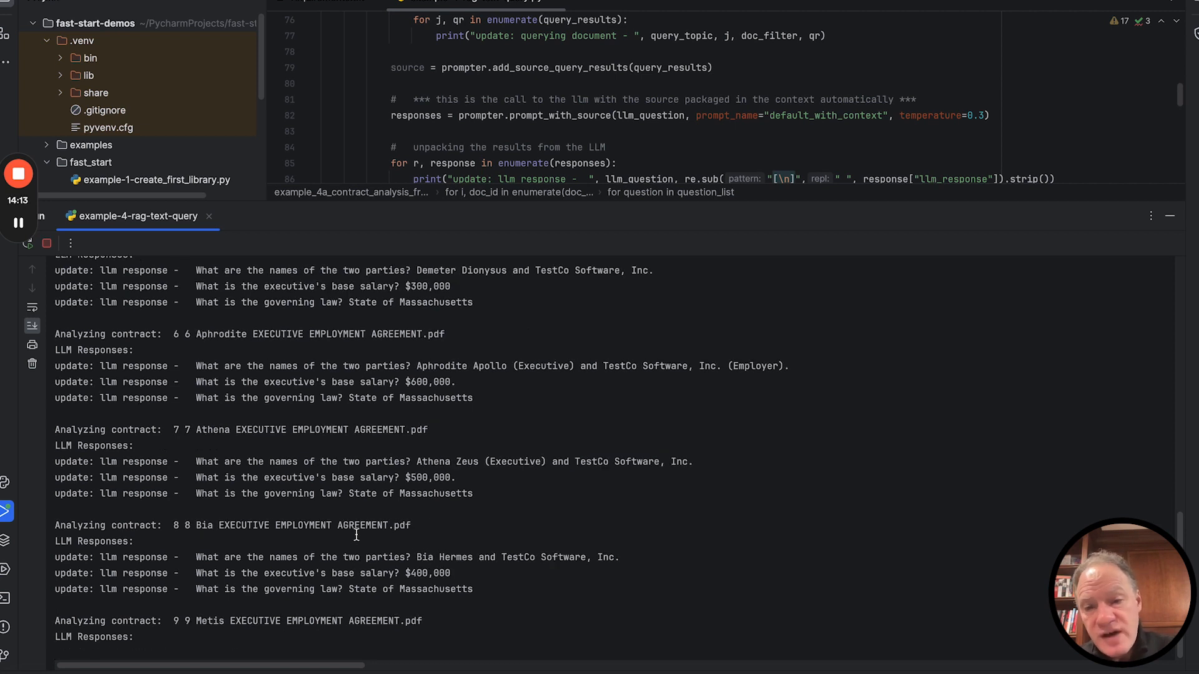
{"action": "scroll", "scroll_direction": "down", "scroll_amount": 3}
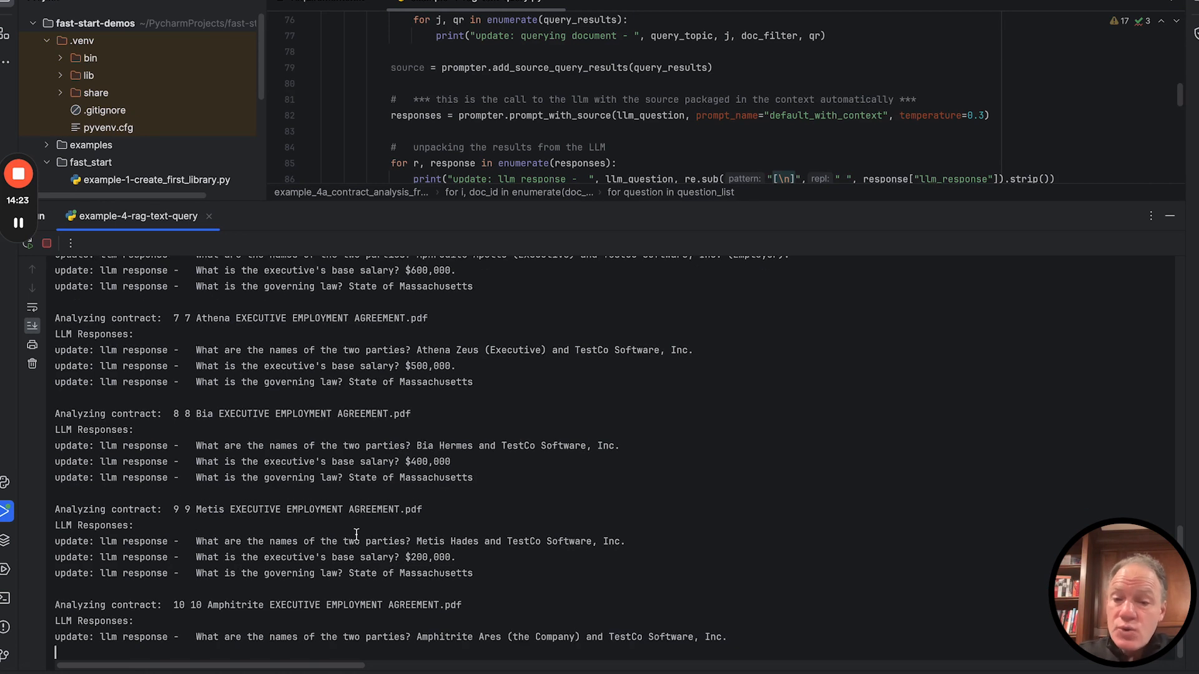
{"action": "scroll", "scroll_direction": "down", "scroll_amount": 3}
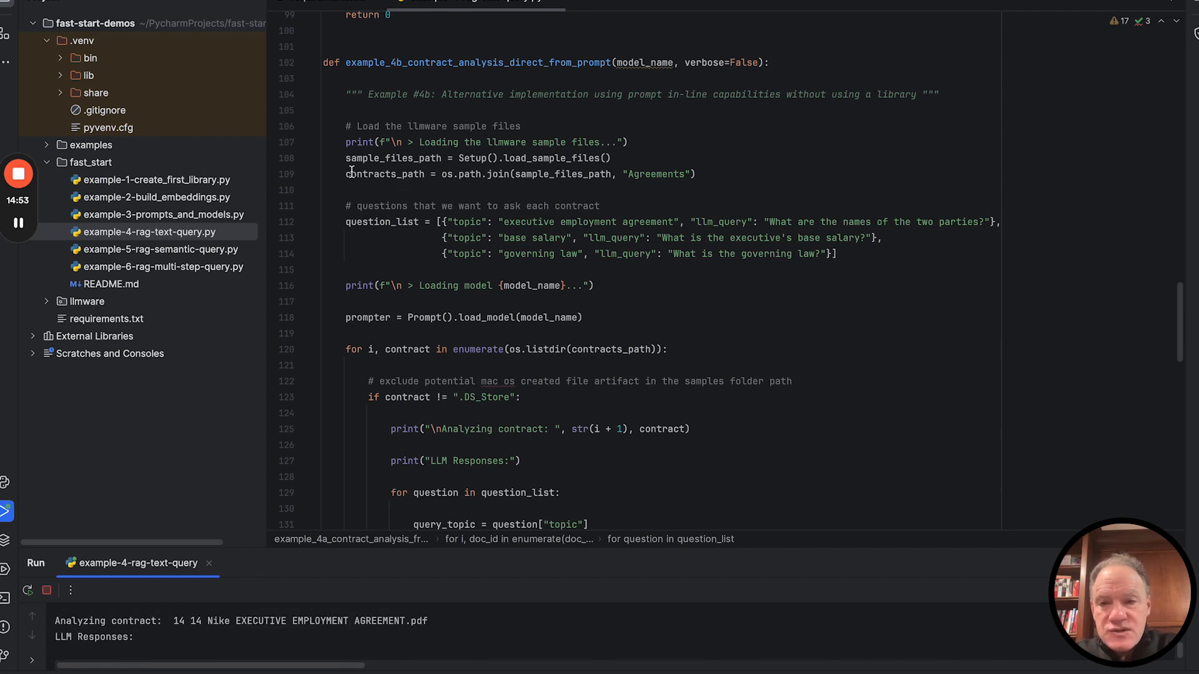
Step: Select lines in example_4b_contract_analysis_direct_from_prompt and its contract loop after the run exits with code 0
{"action": "left_click_drag", "start_coordinate": [346, 141], "coordinate": [696, 173]}
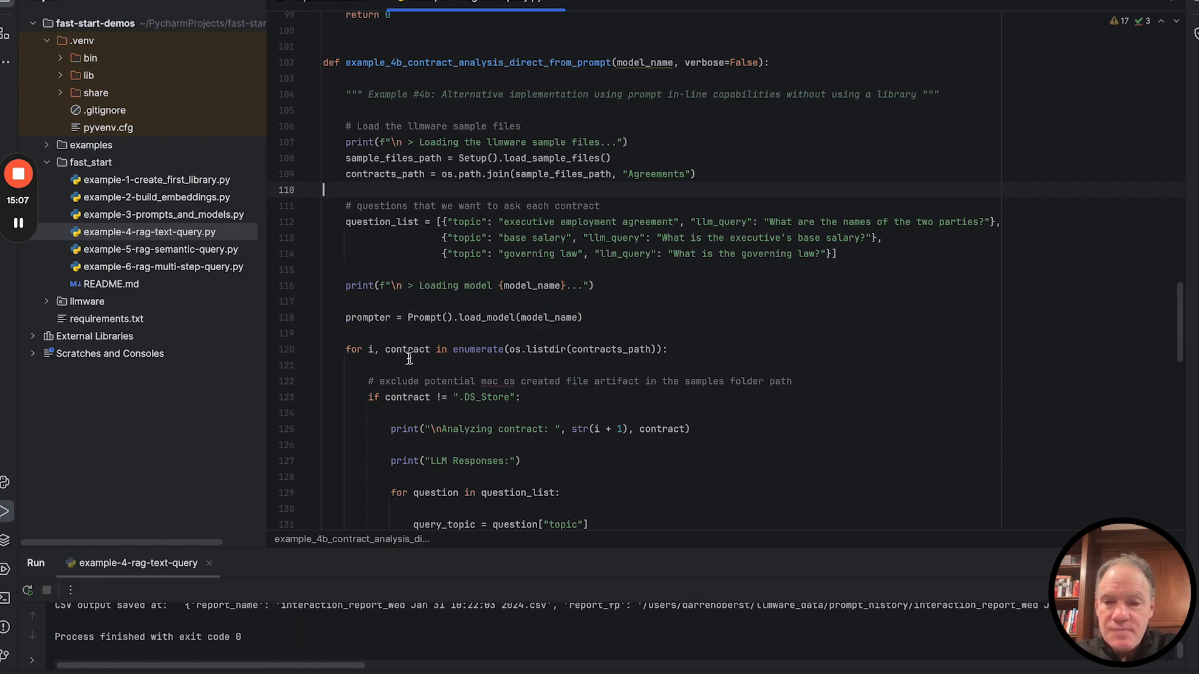
{"action": "left_click_drag", "start_coordinate": [345, 349], "coordinate": [508, 349]}
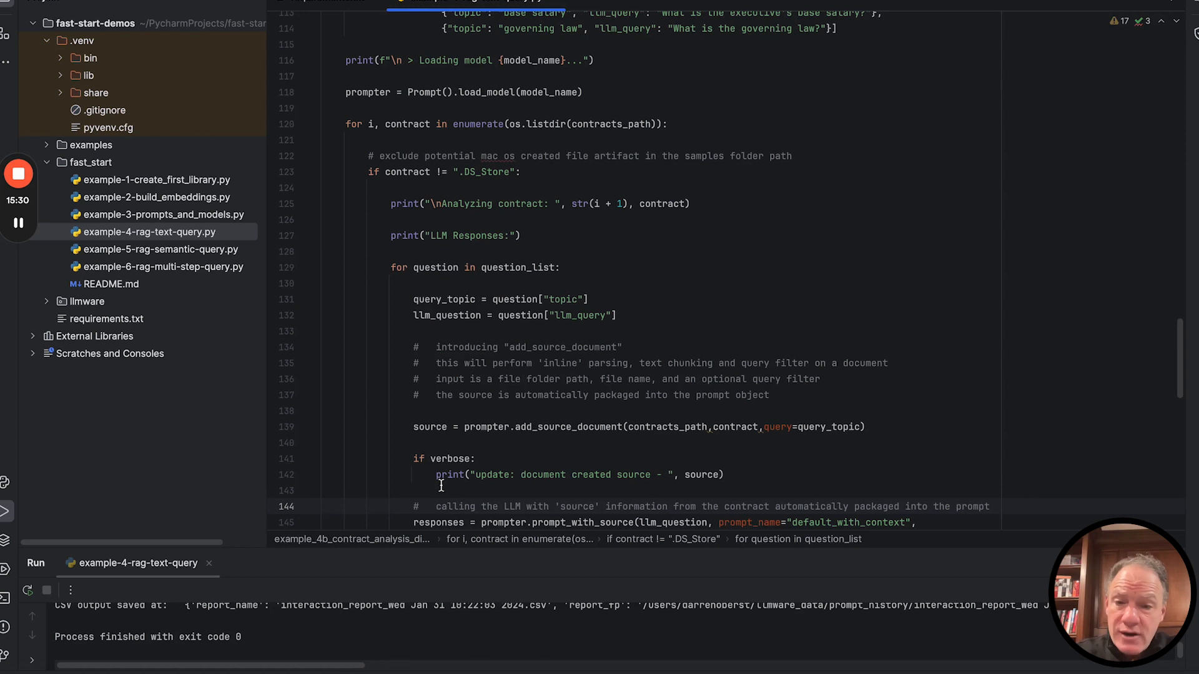
{"action": "double_click", "coordinate": [428, 427]}
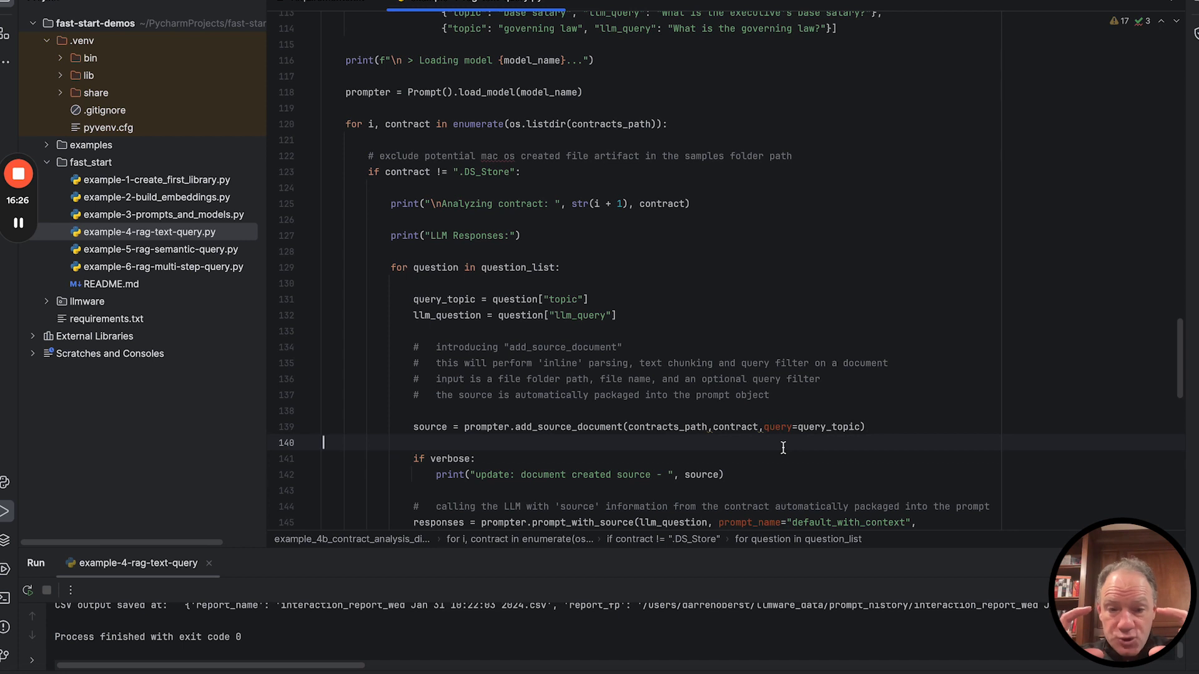
{"action": "mouse_move", "coordinate": [741, 482]}
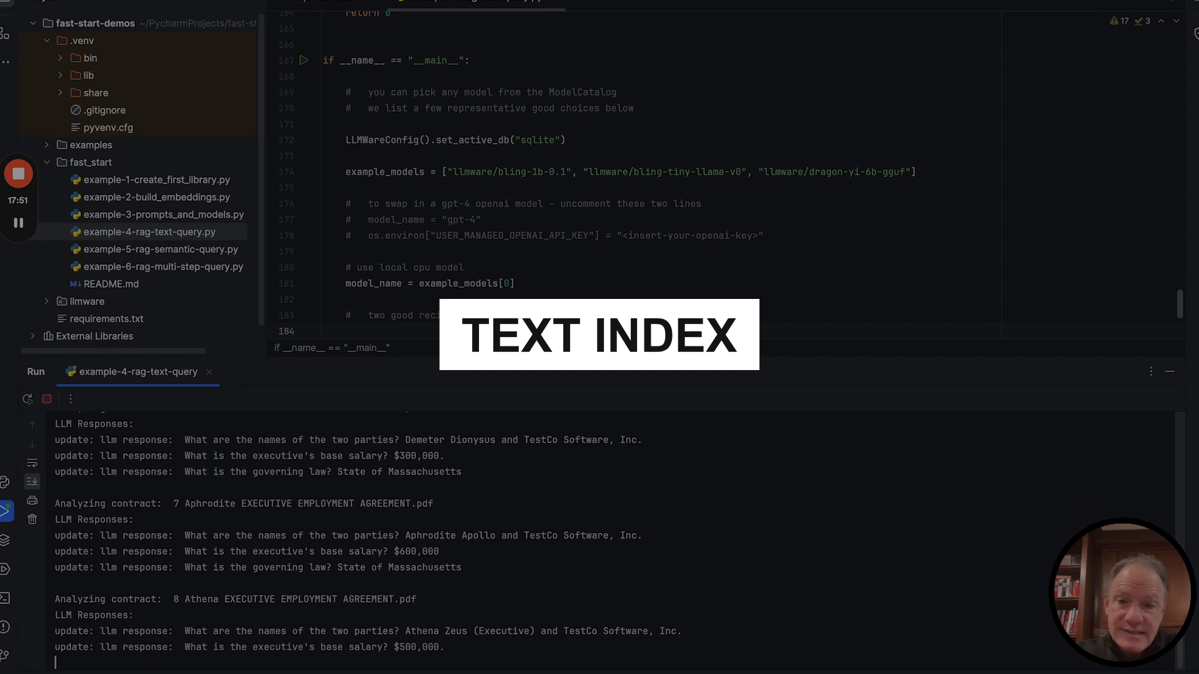
Step: Scroll the Run output as example 4b finishes Athena's answers and starts contract 9, Bia
{"action": "scroll", "scroll_direction": "down", "scroll_amount": 3}
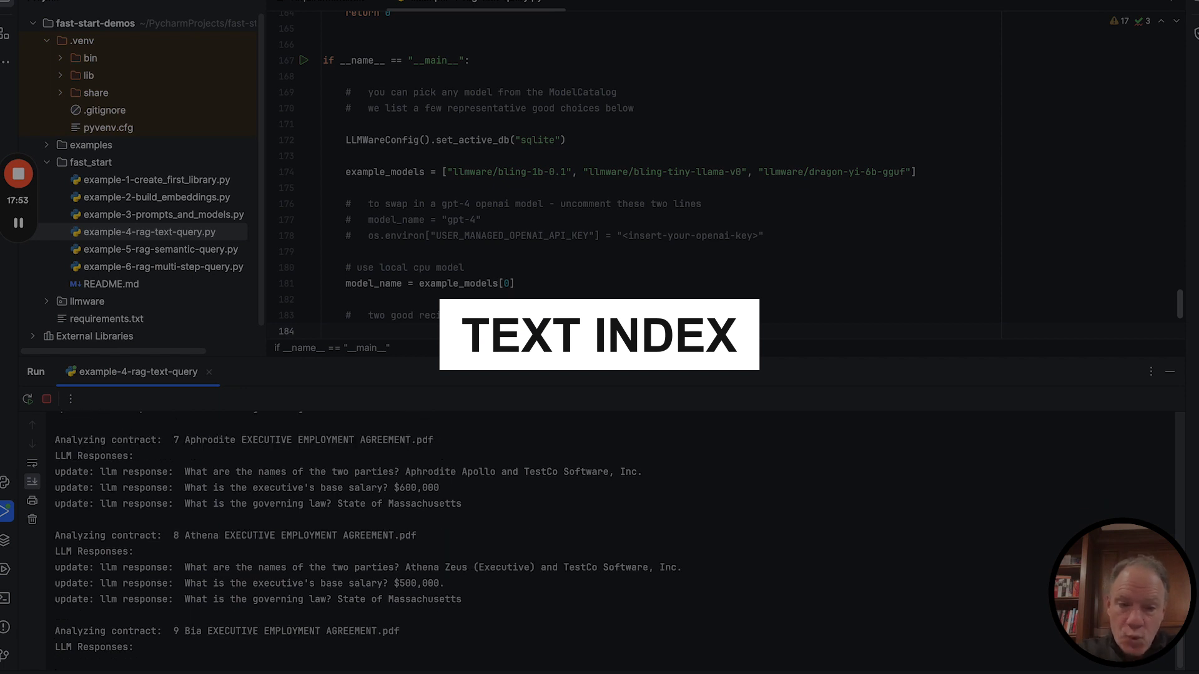